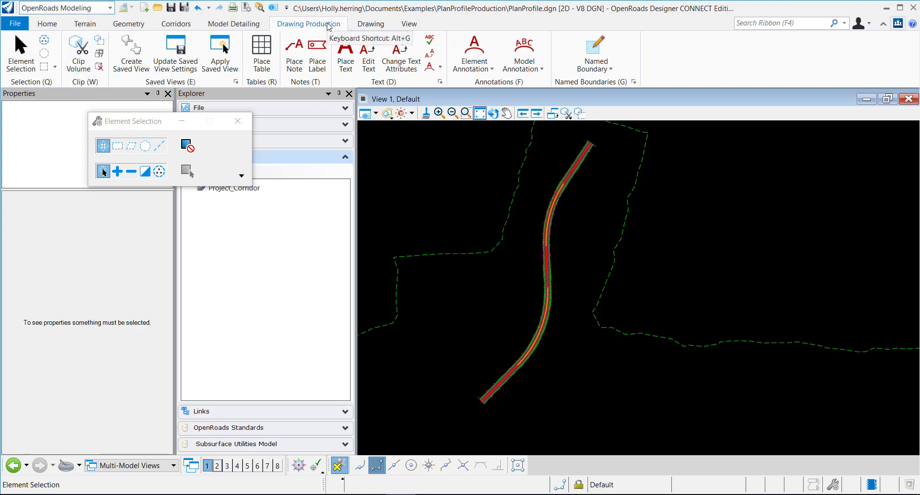
pyautogui.moveTo(586, 139)
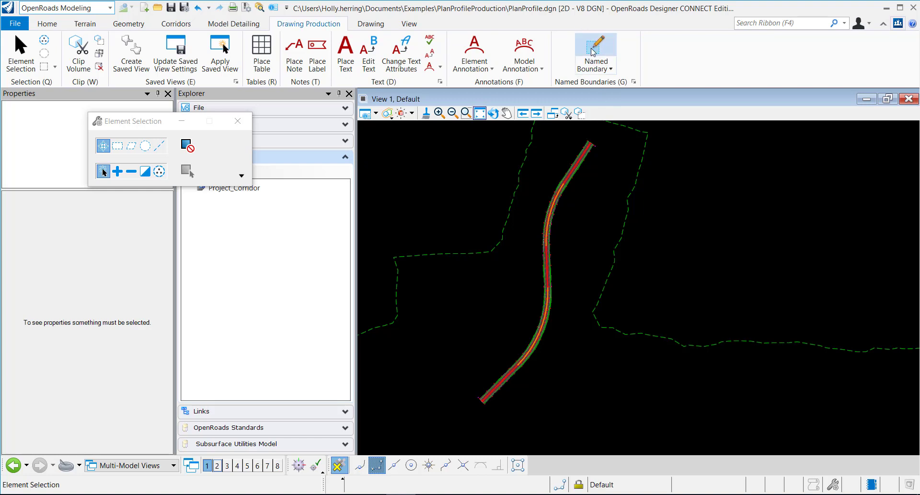
pyautogui.moveTo(595, 53)
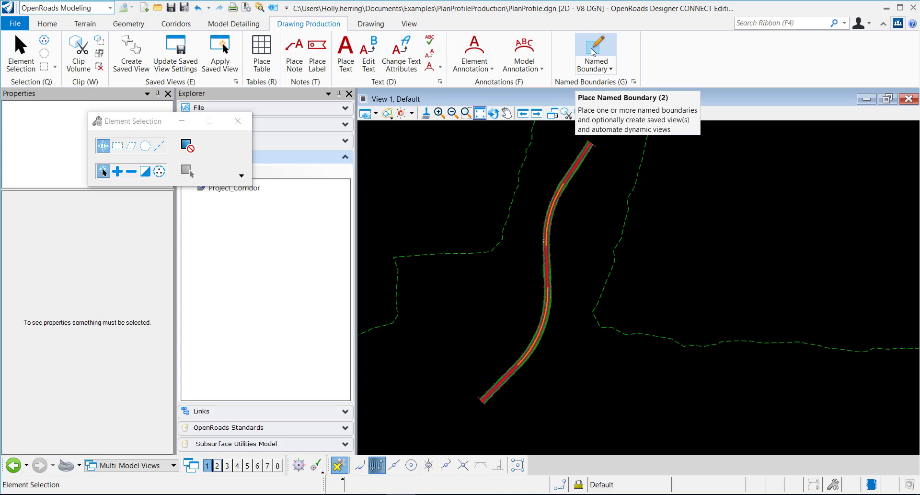
# Step: Start the Named Boundary tool from the Drawing Production ribbon
pyautogui.click(595, 49)
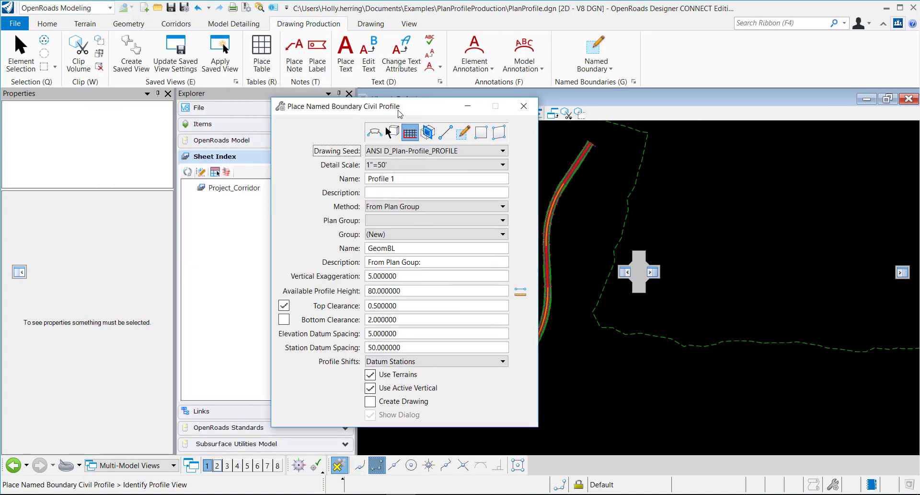
# Step: Switch to Civil Plan mode with the ANSI D_Plan-Profile_PLAN seed, keeping 1"=50" scale and Baseline group
pyautogui.click(349, 132)
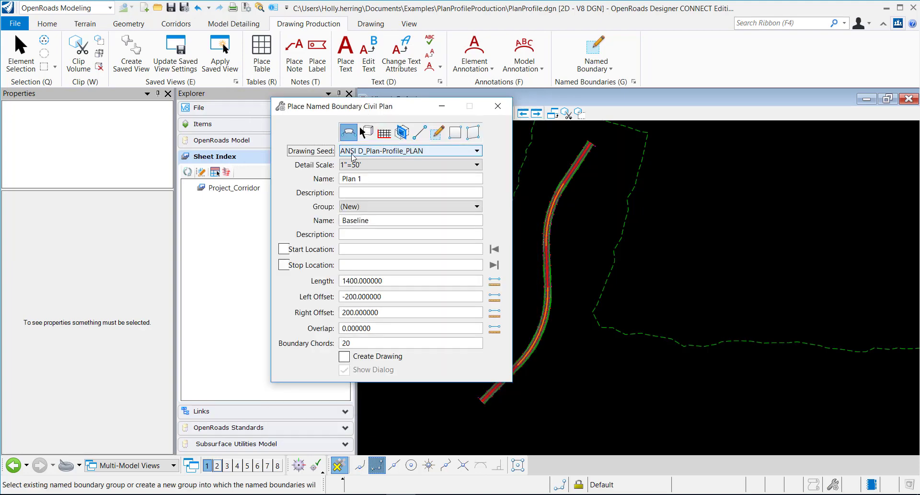
pyautogui.click(475, 151)
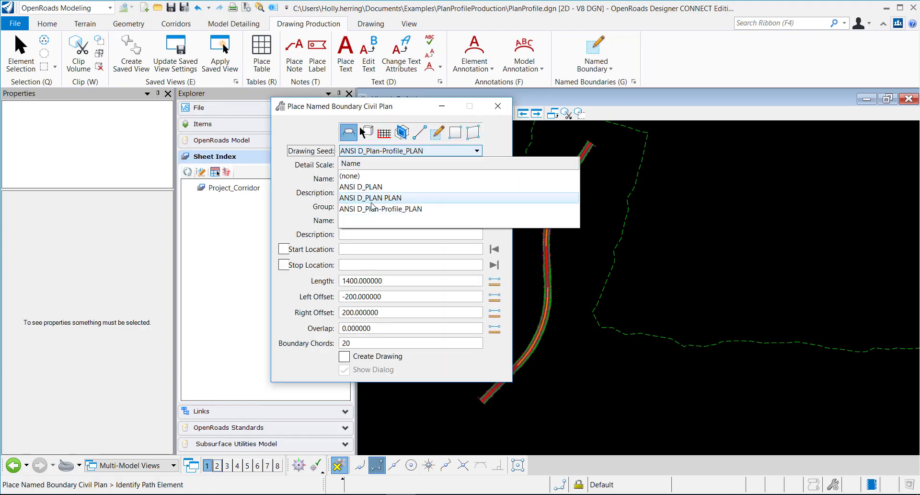
pyautogui.moveTo(381, 209)
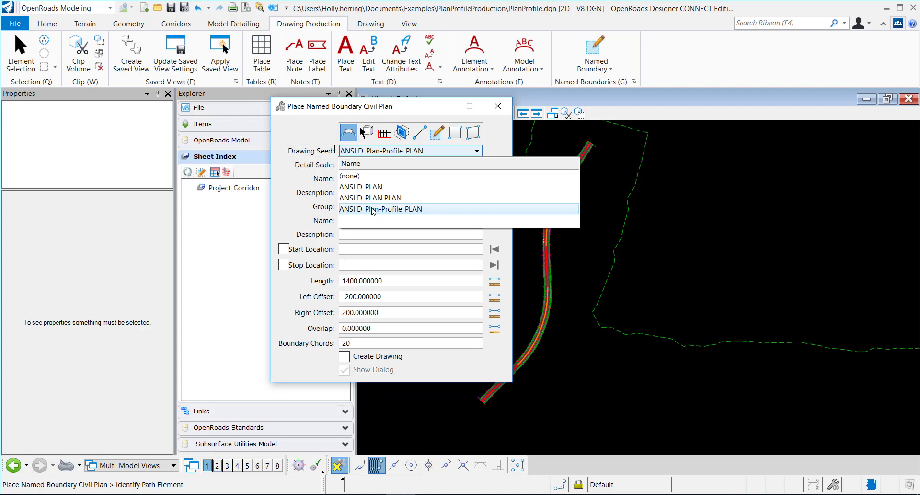
pyautogui.click(381, 209)
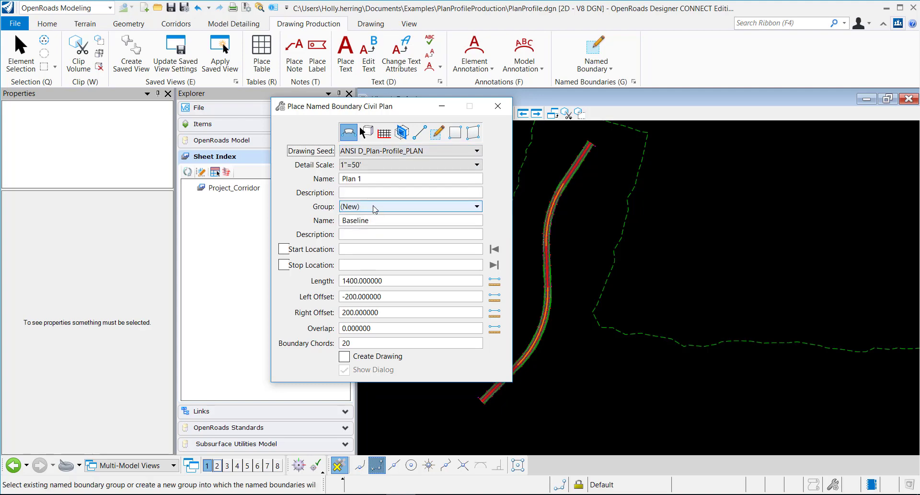
pyautogui.click(409, 164)
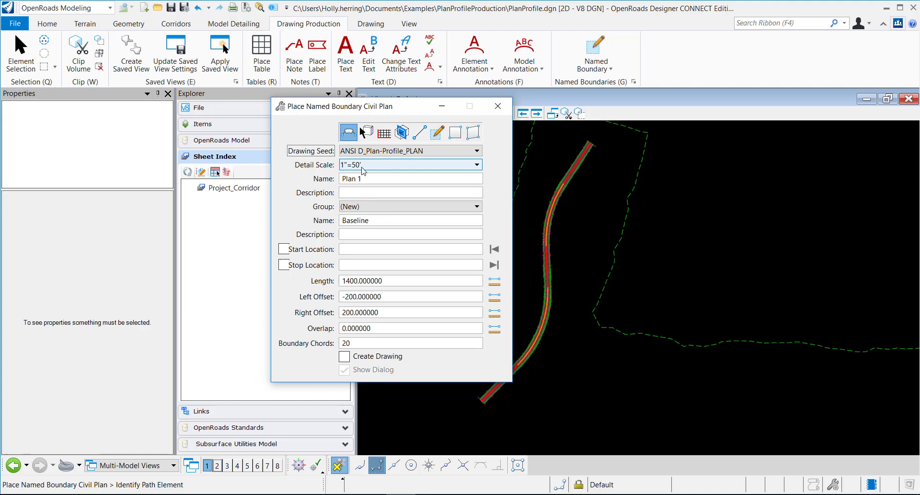
pyautogui.click(475, 164)
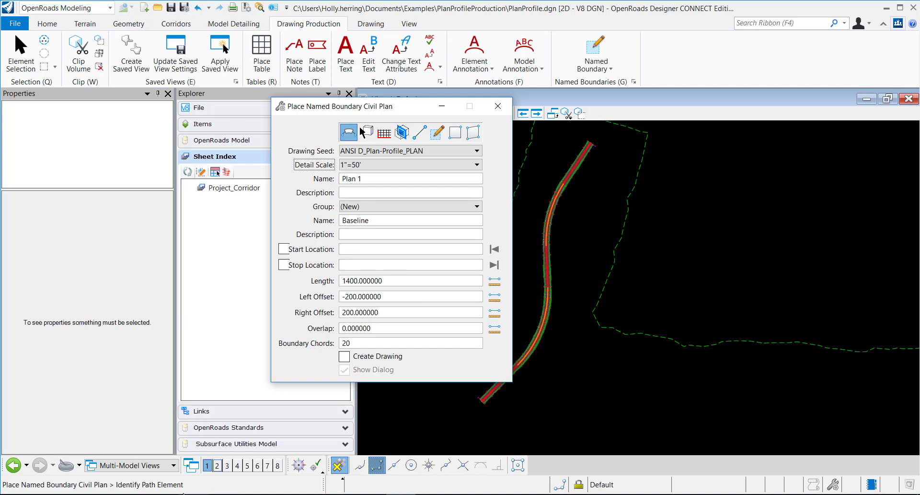
pyautogui.moveTo(516, 410)
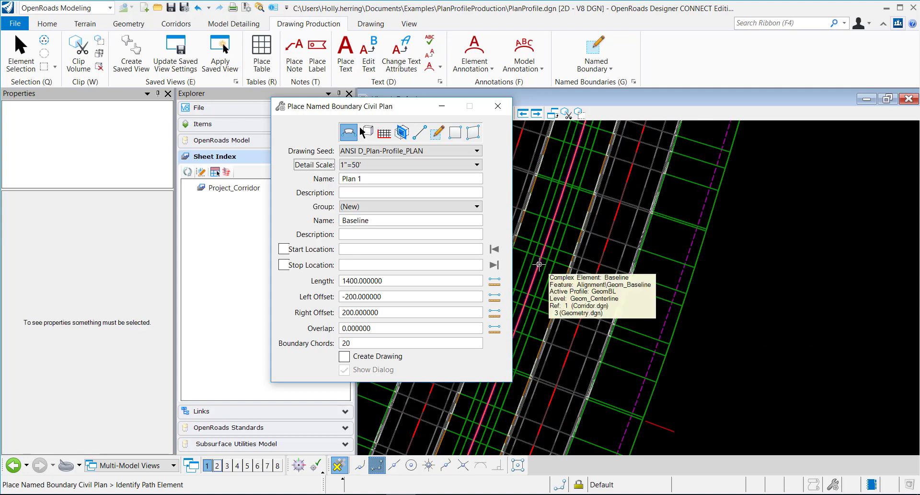
# Step: Place plan boundaries along the Baseline alignment, start locked to path start, through station 61+35.03
pyautogui.click(539, 264)
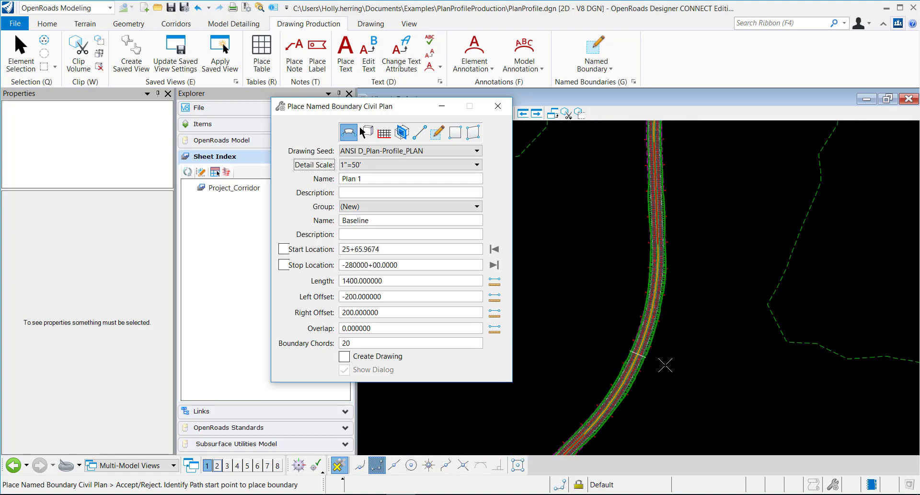
pyautogui.click(495, 248)
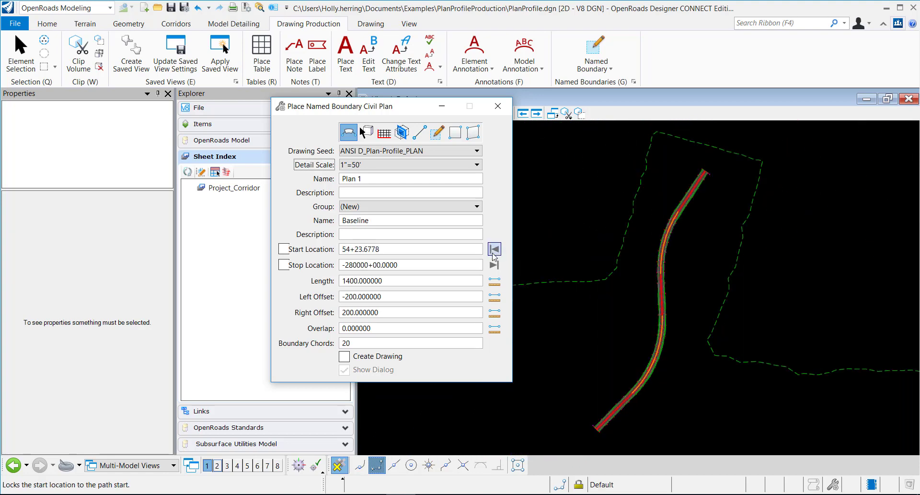
pyautogui.click(494, 248)
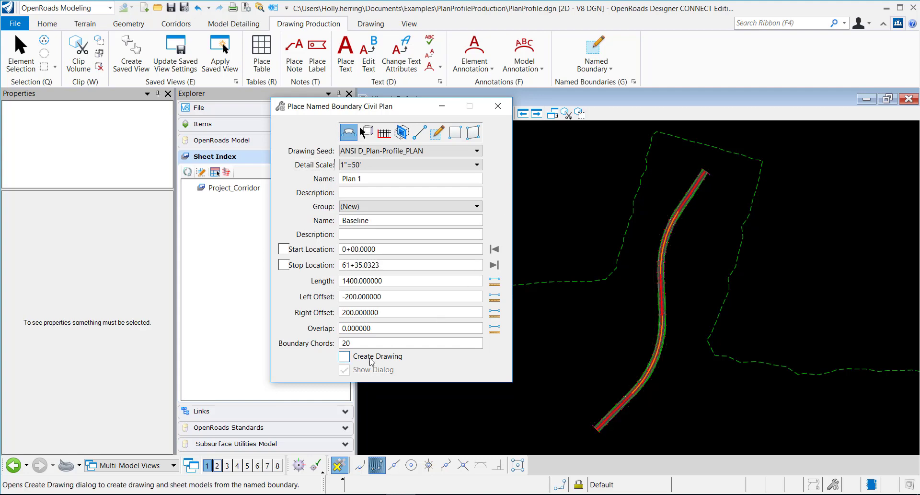
pyautogui.moveTo(360, 356)
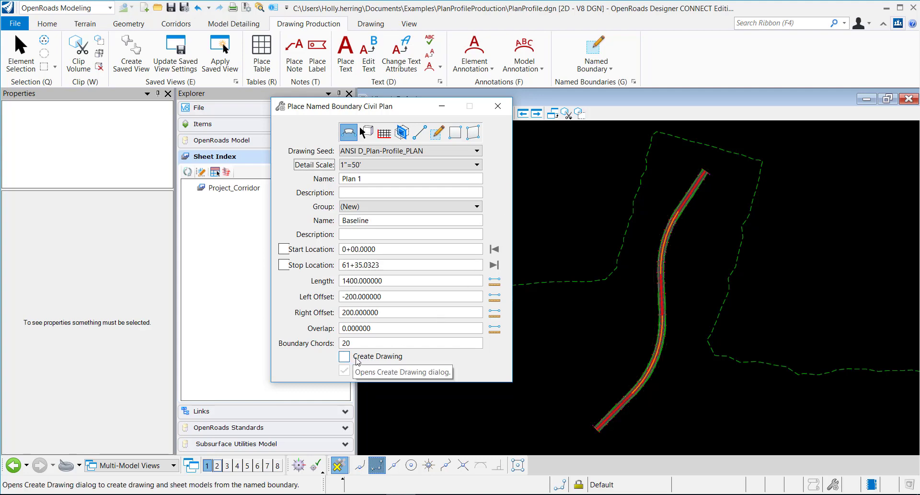
pyautogui.click(716, 191)
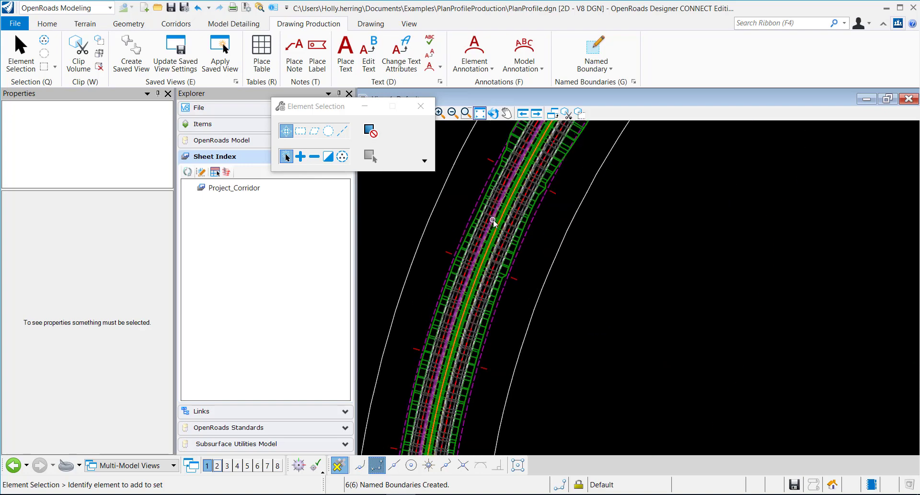
# Step: Show the Baseline profile model and restart the Named Boundary tool over it
pyautogui.click(495, 222)
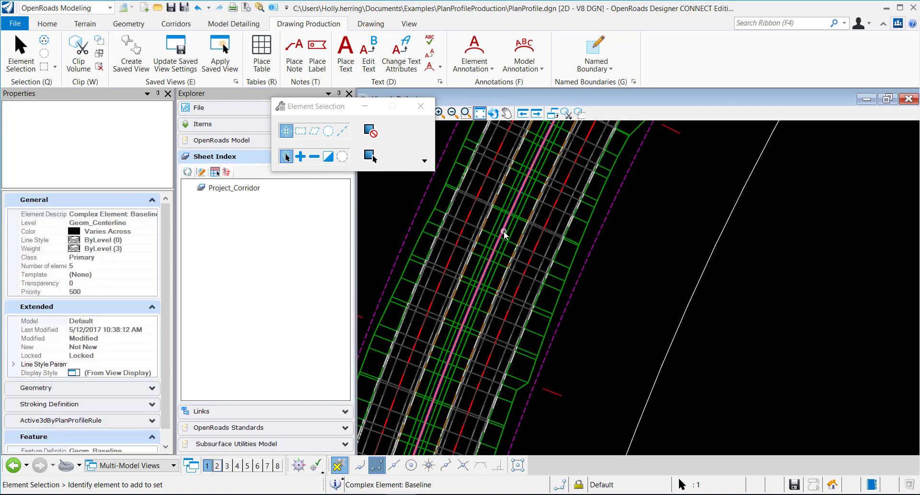
pyautogui.click(503, 234)
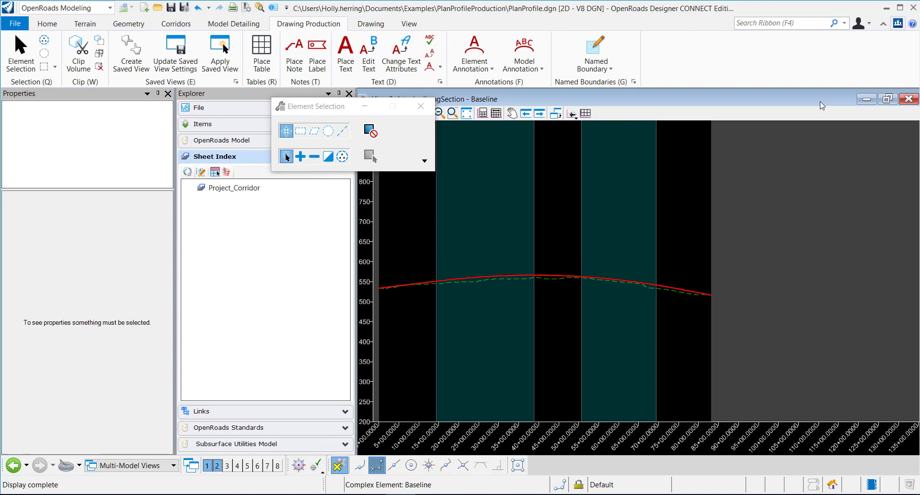
pyautogui.click(412, 113)
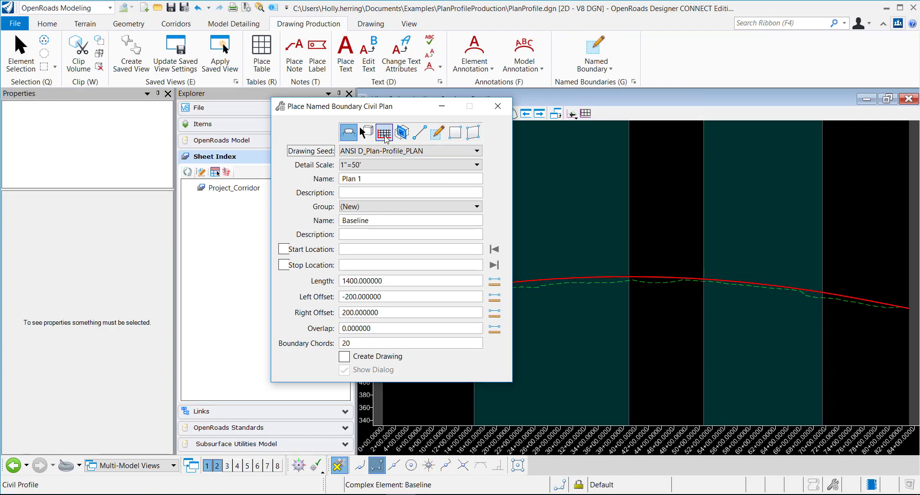
# Step: Switch to Civil Profile mode with the ANSI D_Plan-Profile_PROFILE seed, limits taken From Plan Group
pyautogui.click(366, 132)
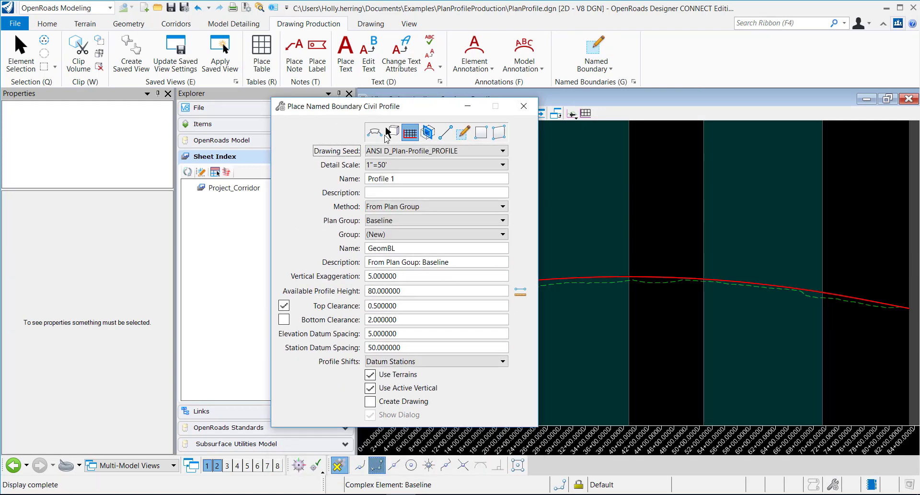
pyautogui.click(501, 151)
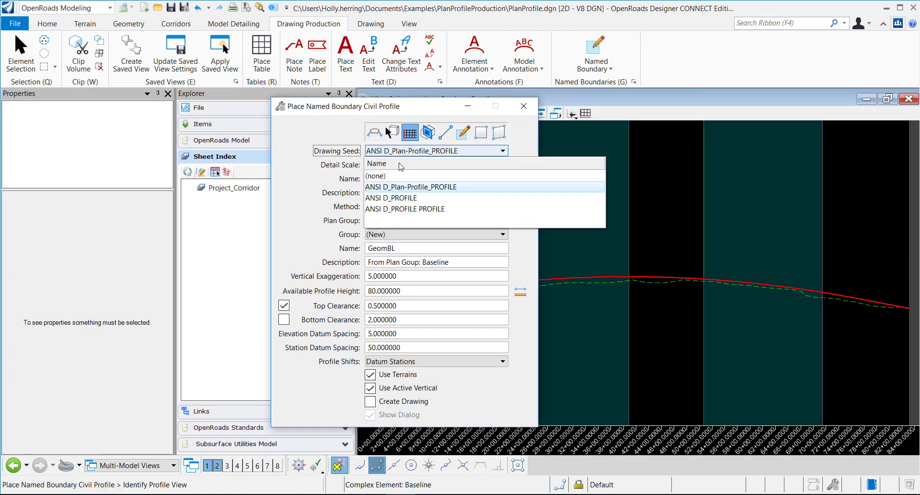
pyautogui.click(411, 187)
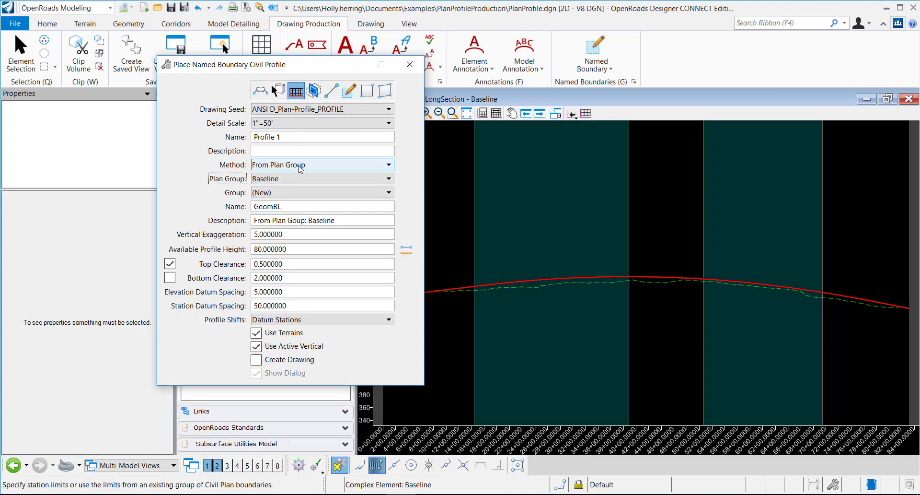
pyautogui.click(386, 164)
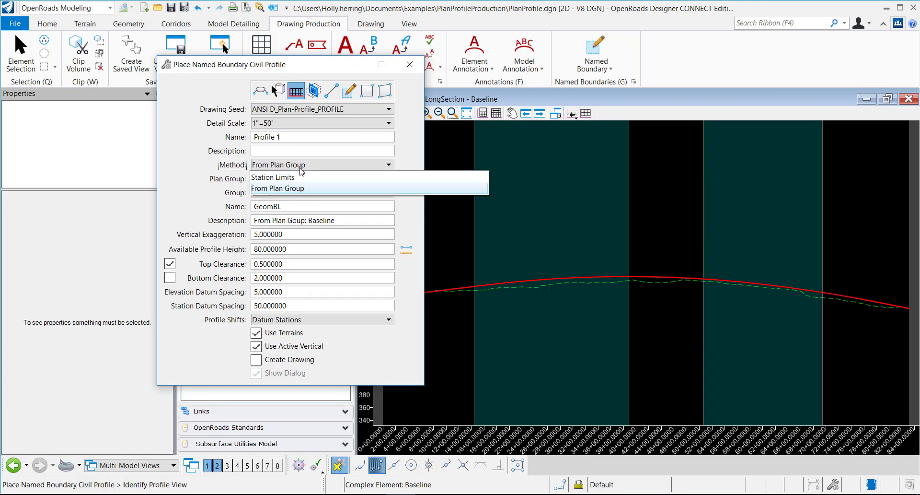
pyautogui.moveTo(299, 193)
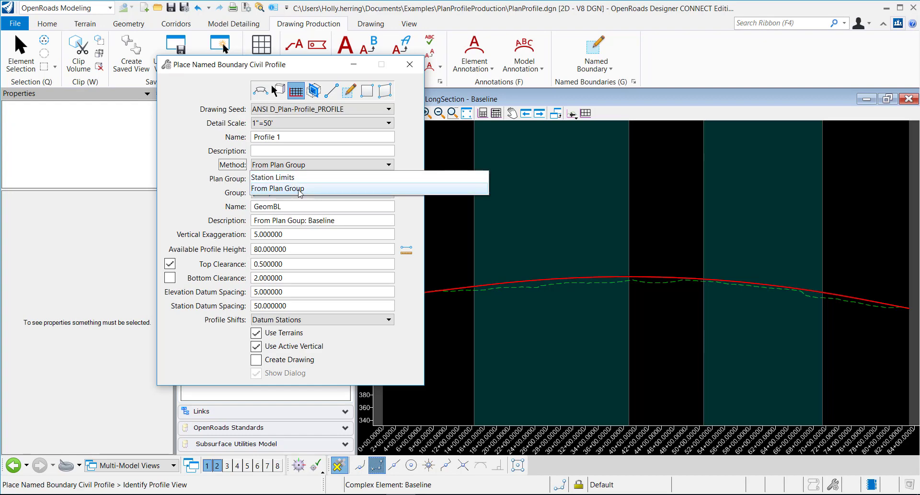
pyautogui.click(278, 187)
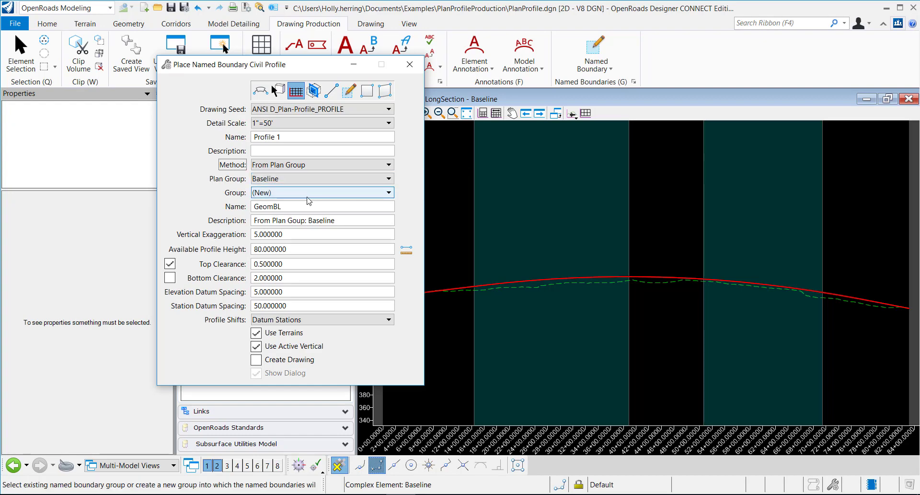
pyautogui.moveTo(282, 196)
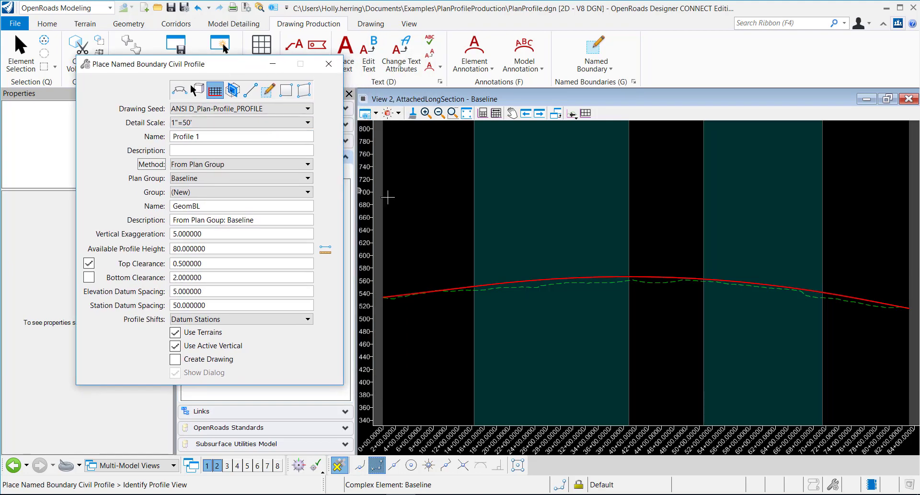
pyautogui.moveTo(462, 249)
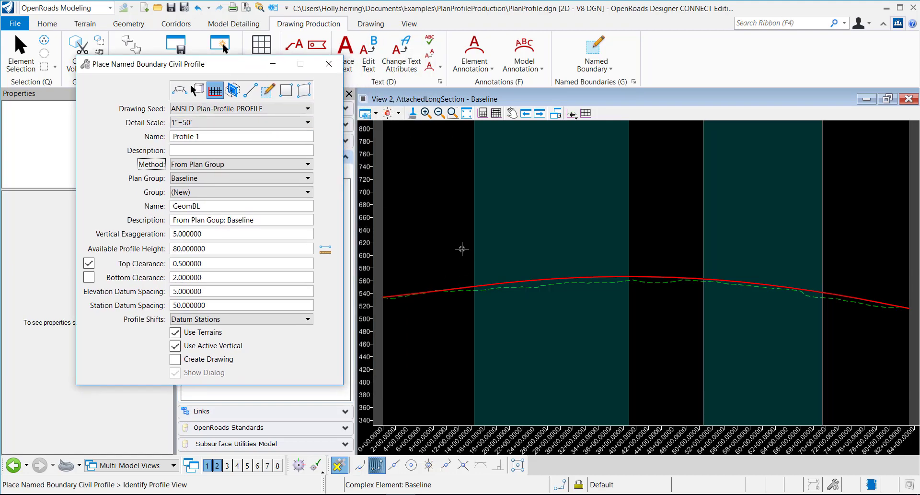
# Step: Identify the profile view and accept the six profile boundaries along Baseline
pyautogui.click(462, 250)
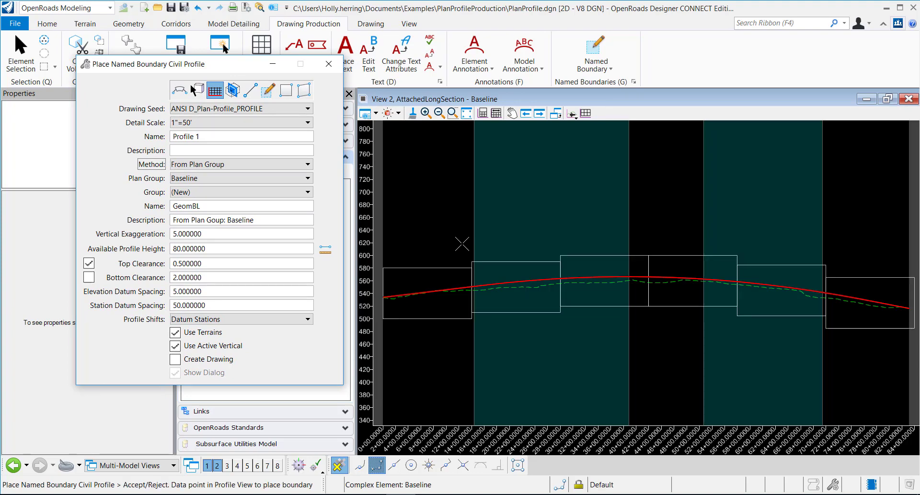
pyautogui.click(174, 358)
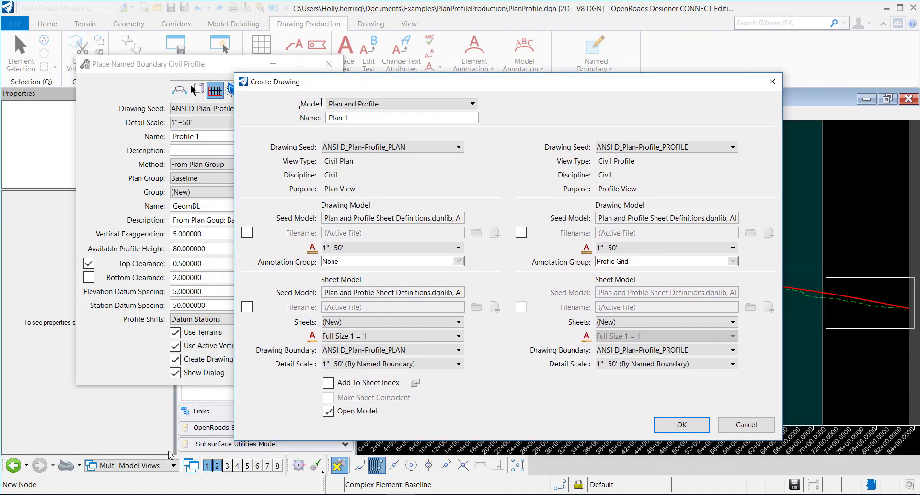
pyautogui.moveTo(480, 97)
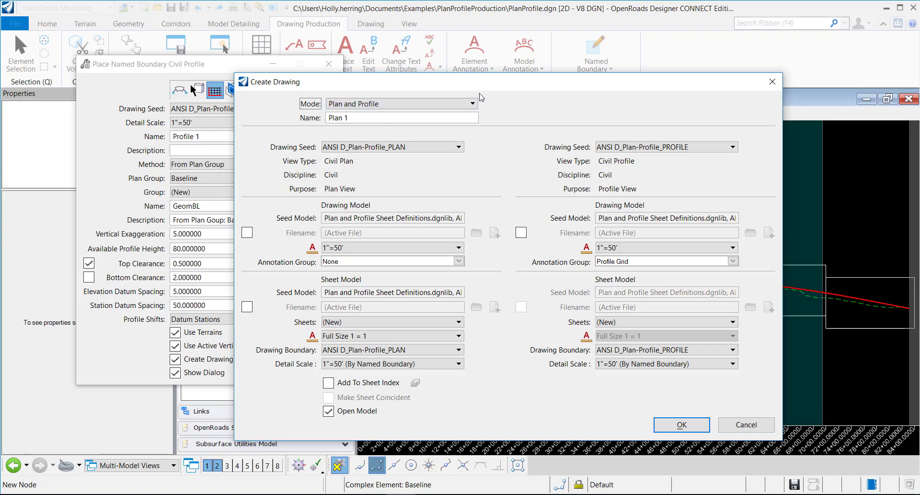
# Step: Create the plan and profile drawings with Add To Sheet Index enabled
pyautogui.moveTo(509, 81); pyautogui.dragTo(417, 79)
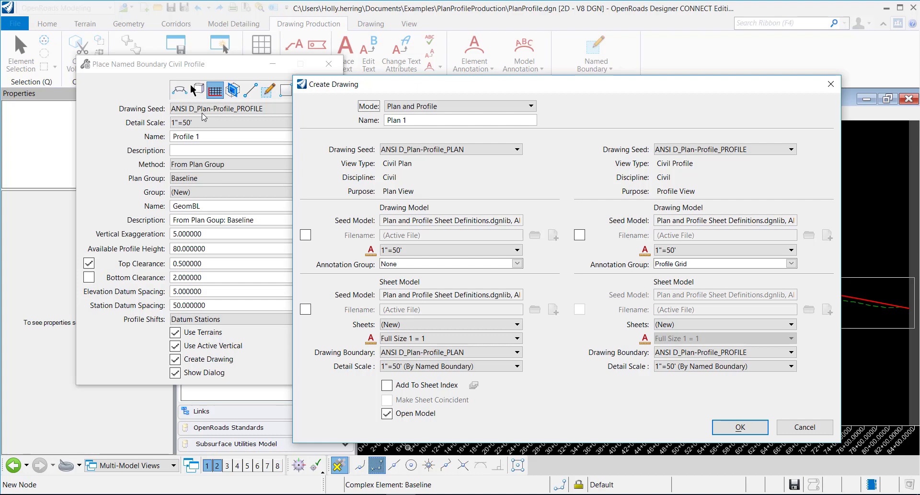
pyautogui.moveTo(631, 404)
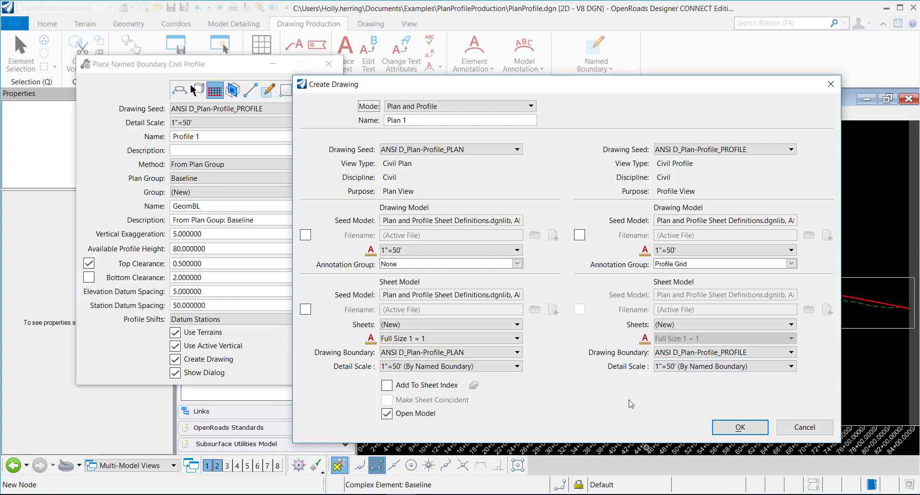
pyautogui.click(387, 384)
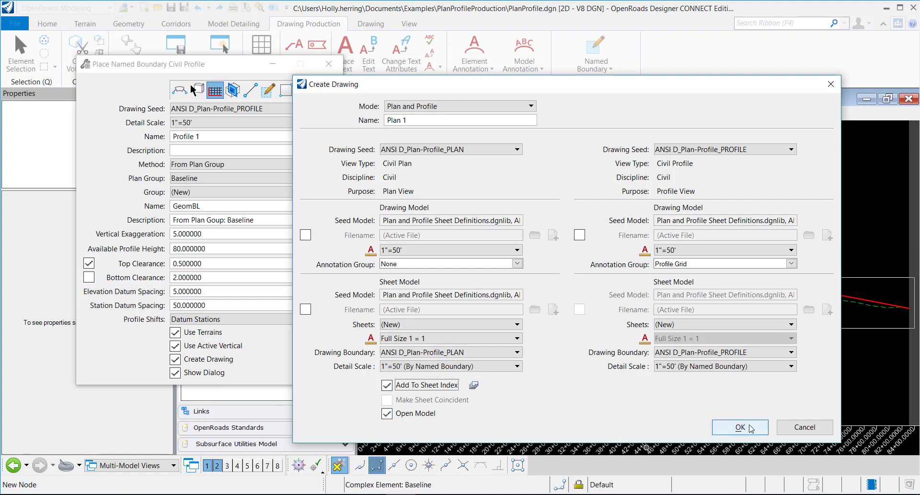
pyautogui.click(739, 426)
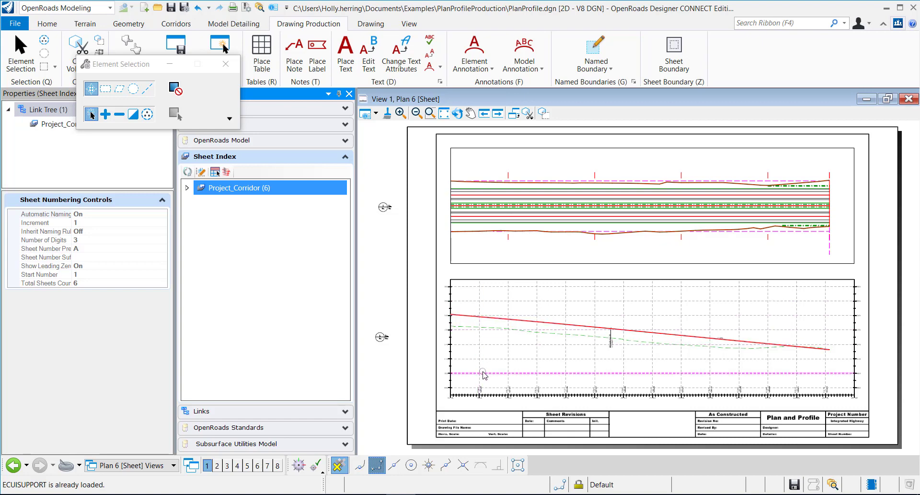
# Step: Review the generated Plan 6 sheet and return to the Home ribbon
pyautogui.click(521, 232)
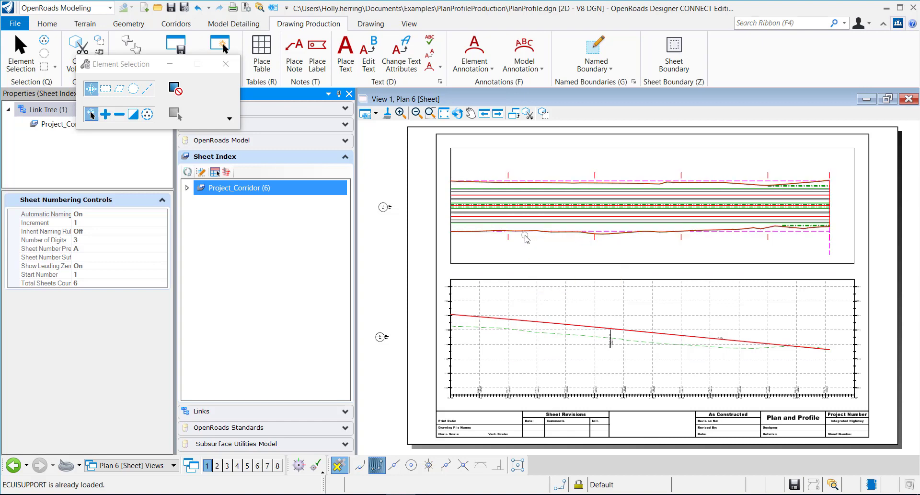
pyautogui.moveTo(529, 242)
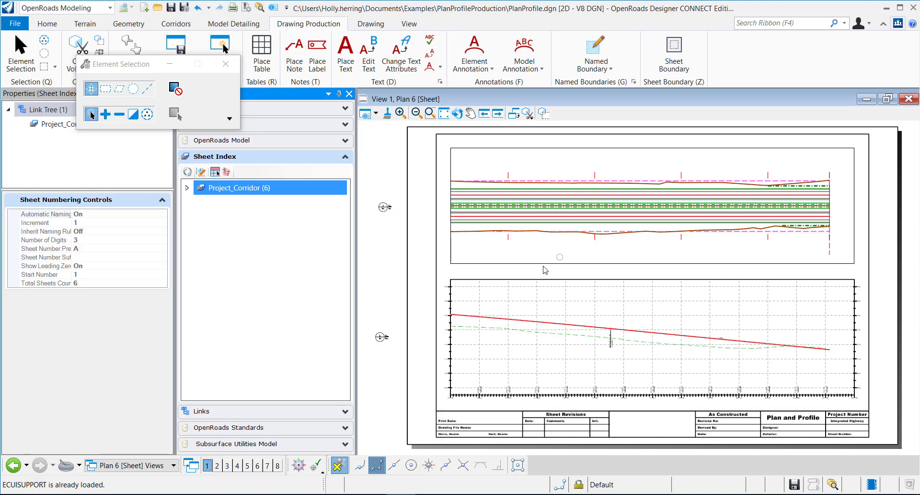
pyautogui.moveTo(568, 246)
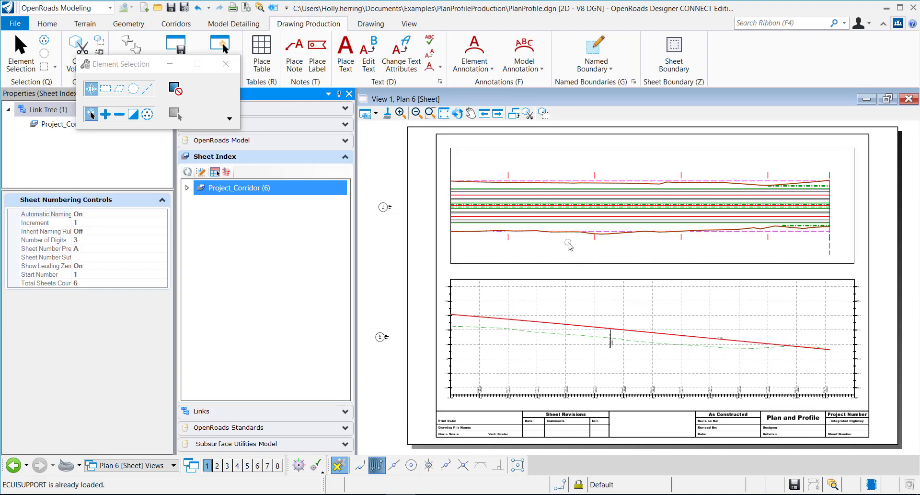
pyautogui.moveTo(611, 338)
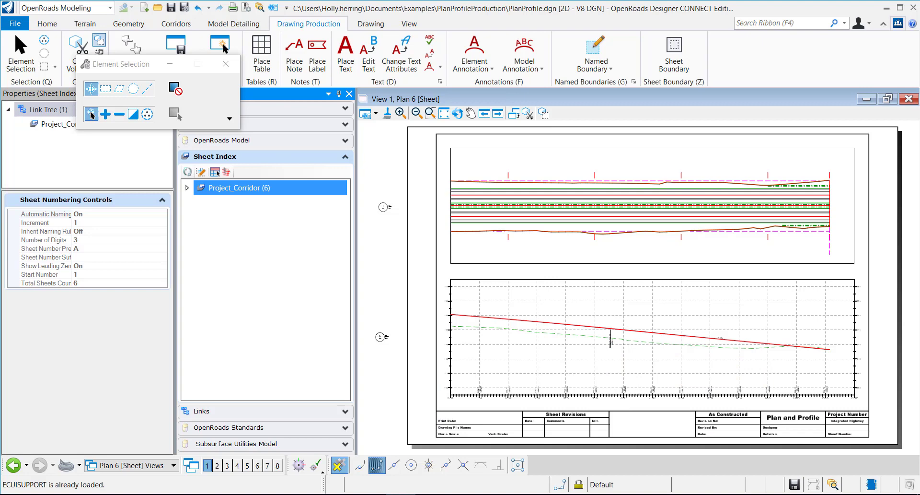
pyautogui.click(46, 23)
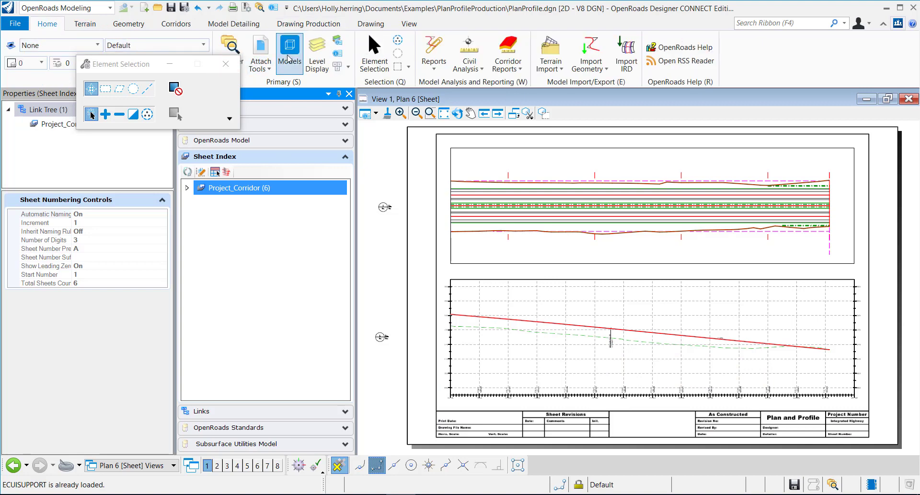
# Step: Open the Profile 5 drawing model from the Models list and fit it in the view
pyautogui.click(288, 53)
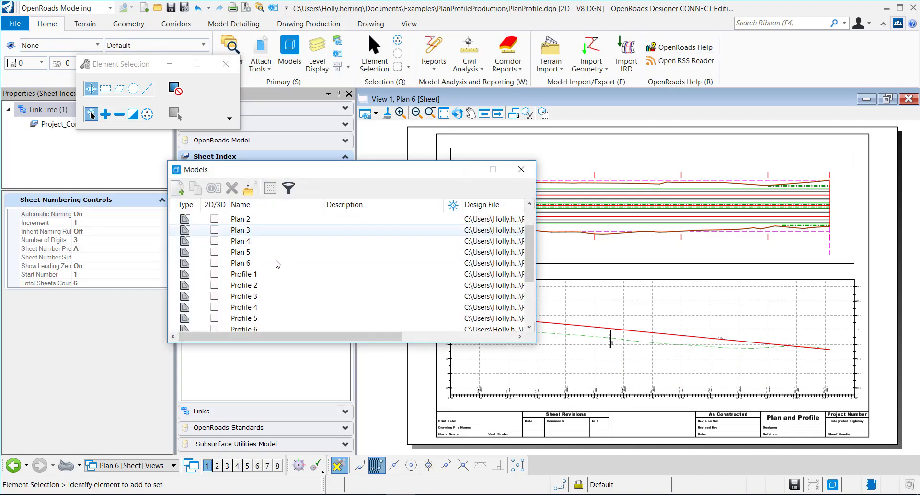
pyautogui.scroll(-3)
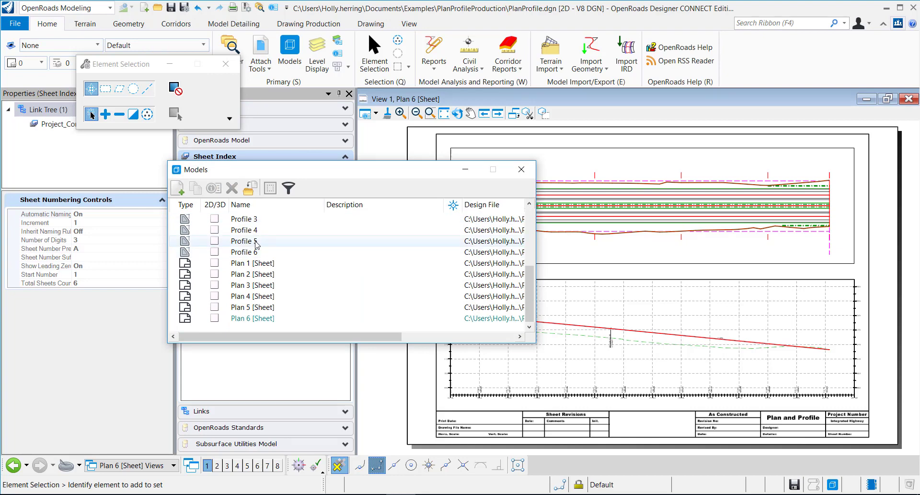
pyautogui.doubleClick(243, 241)
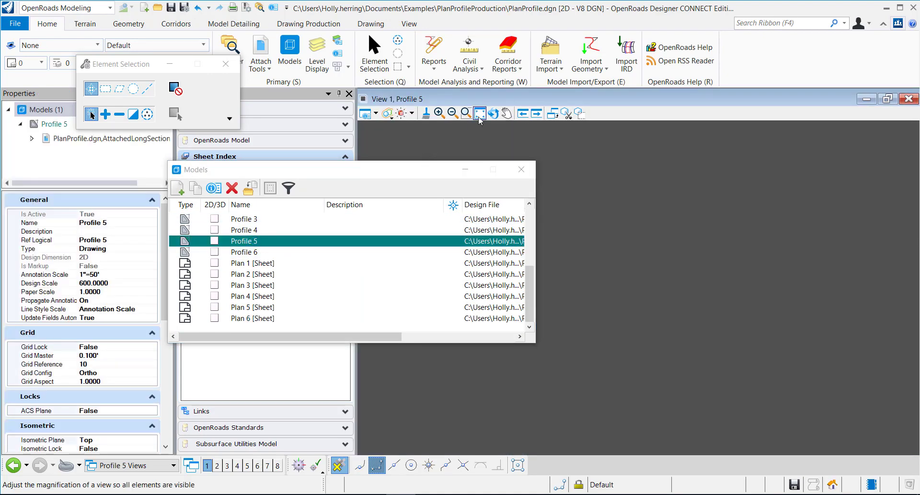
pyautogui.click(465, 113)
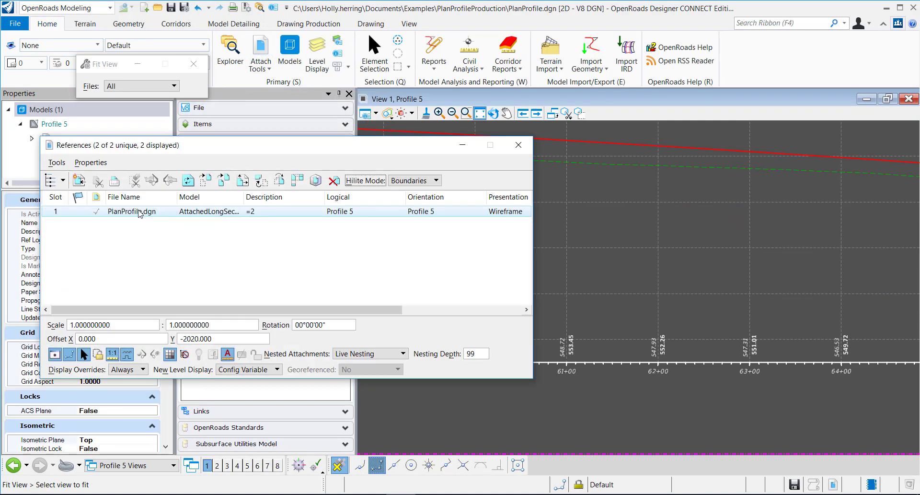
# Step: Toggle the attached long-section reference's display off and back on
pyautogui.hscroll(3)
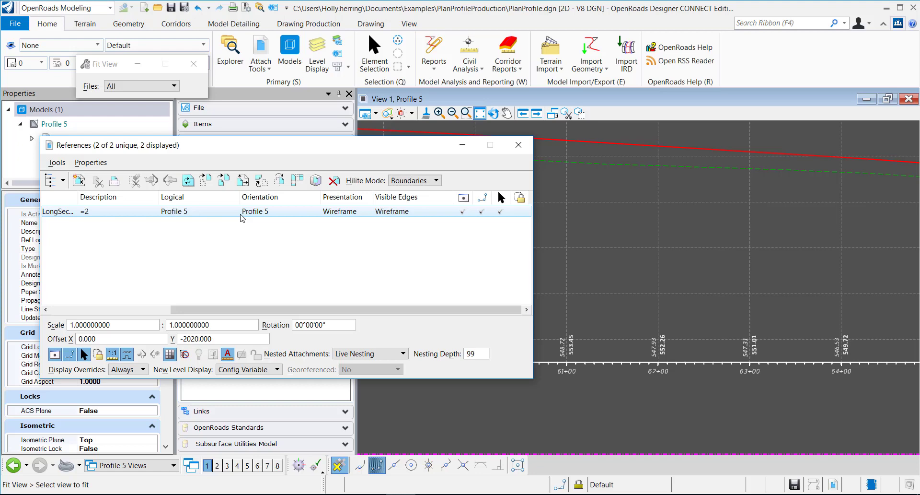
pyautogui.click(463, 211)
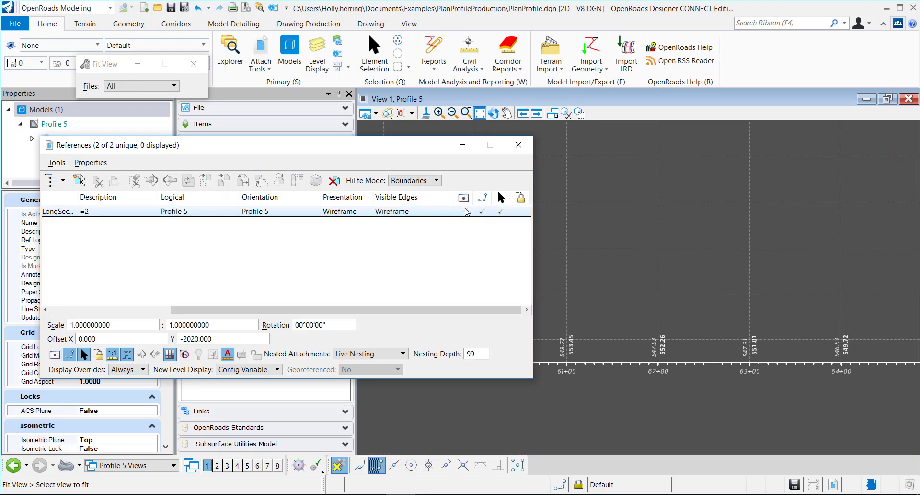
pyautogui.click(517, 145)
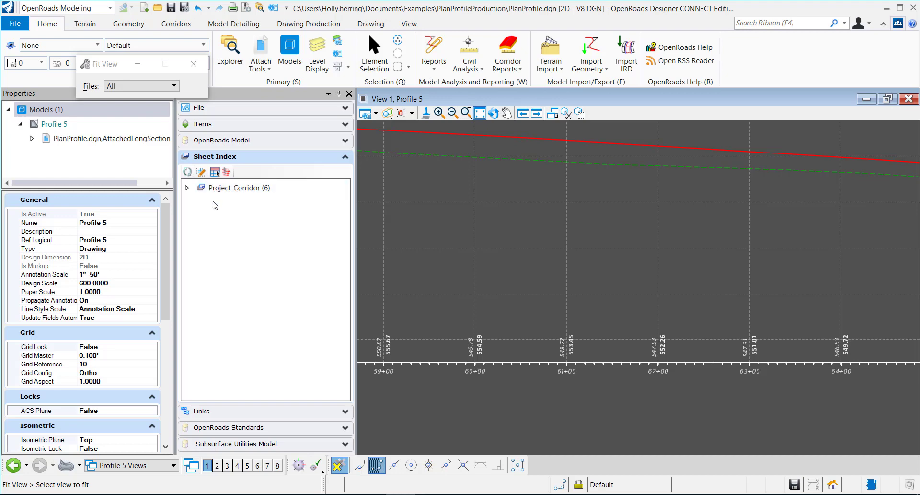
# Step: Expand Project_Corridor in the sheet index and open sheet A004 Plan 4
pyautogui.click(187, 188)
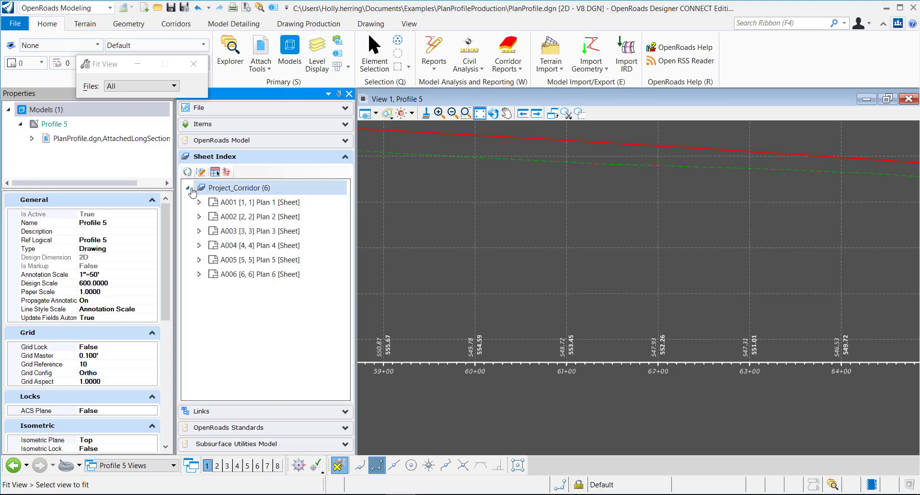
pyautogui.click(257, 260)
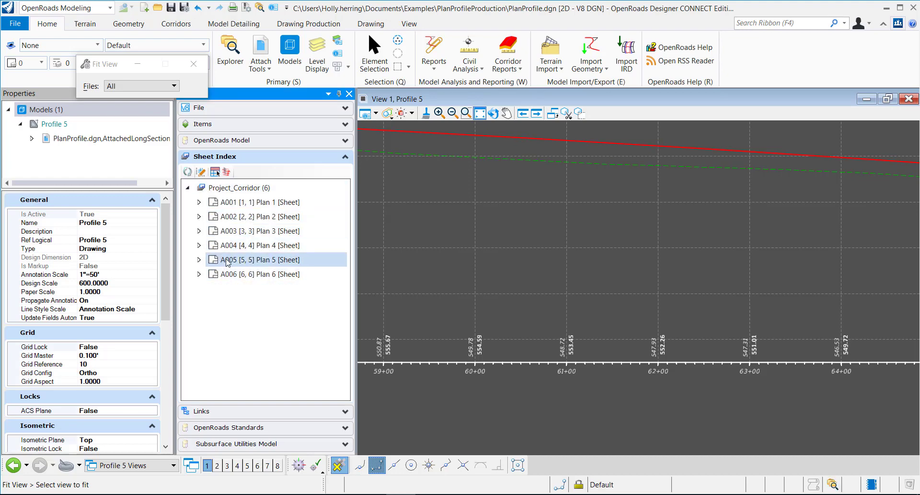
pyautogui.doubleClick(260, 244)
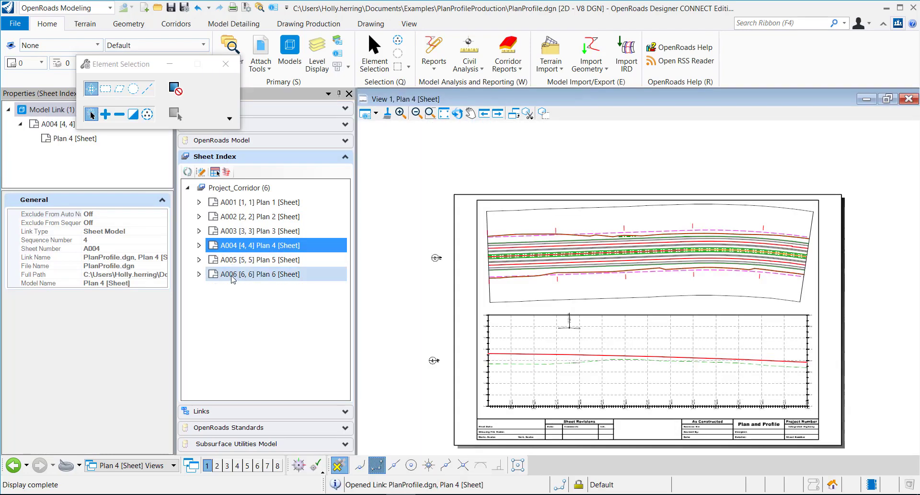